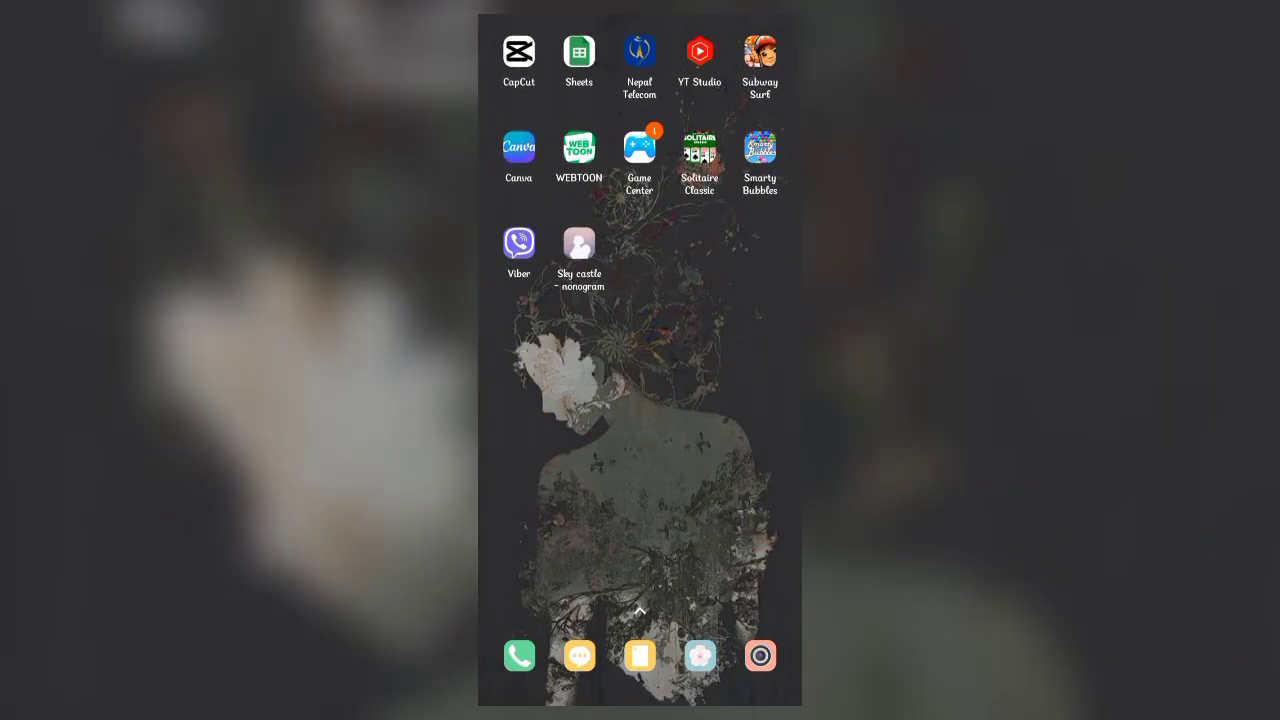
- Launch Viber from the Android home screen to show the Chats list
left_click(518, 244)
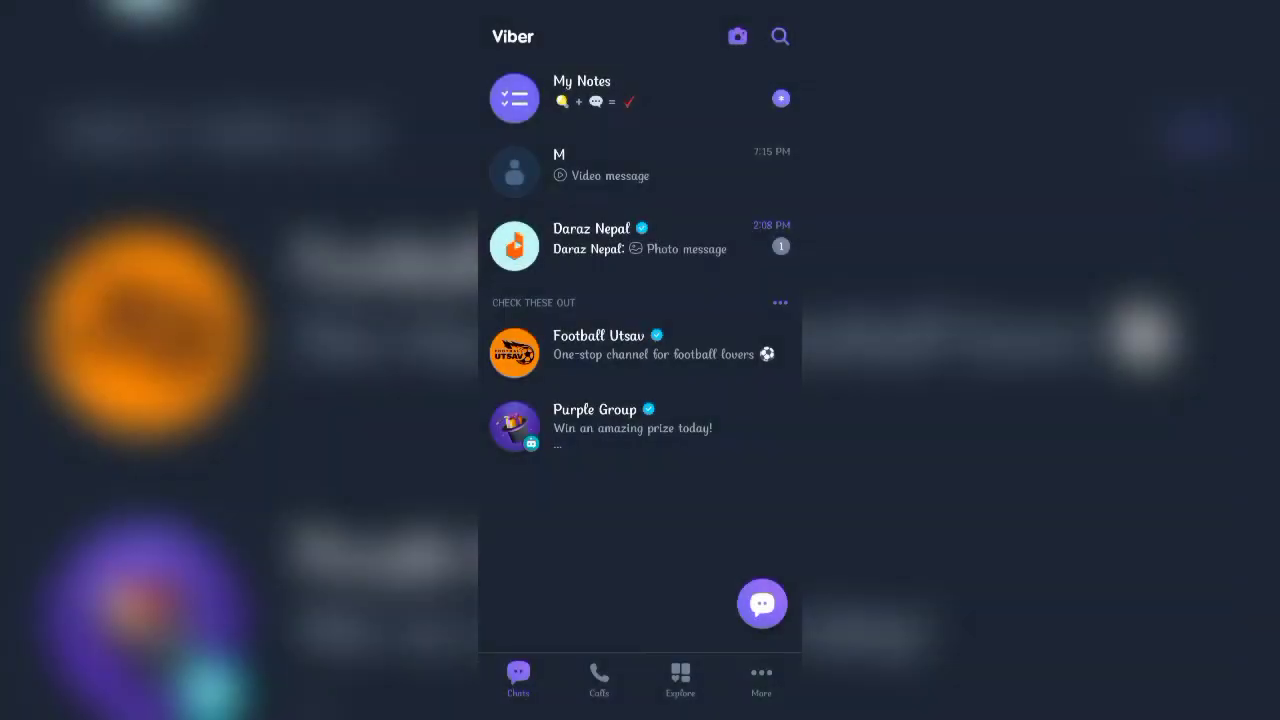
left_click(737, 36)
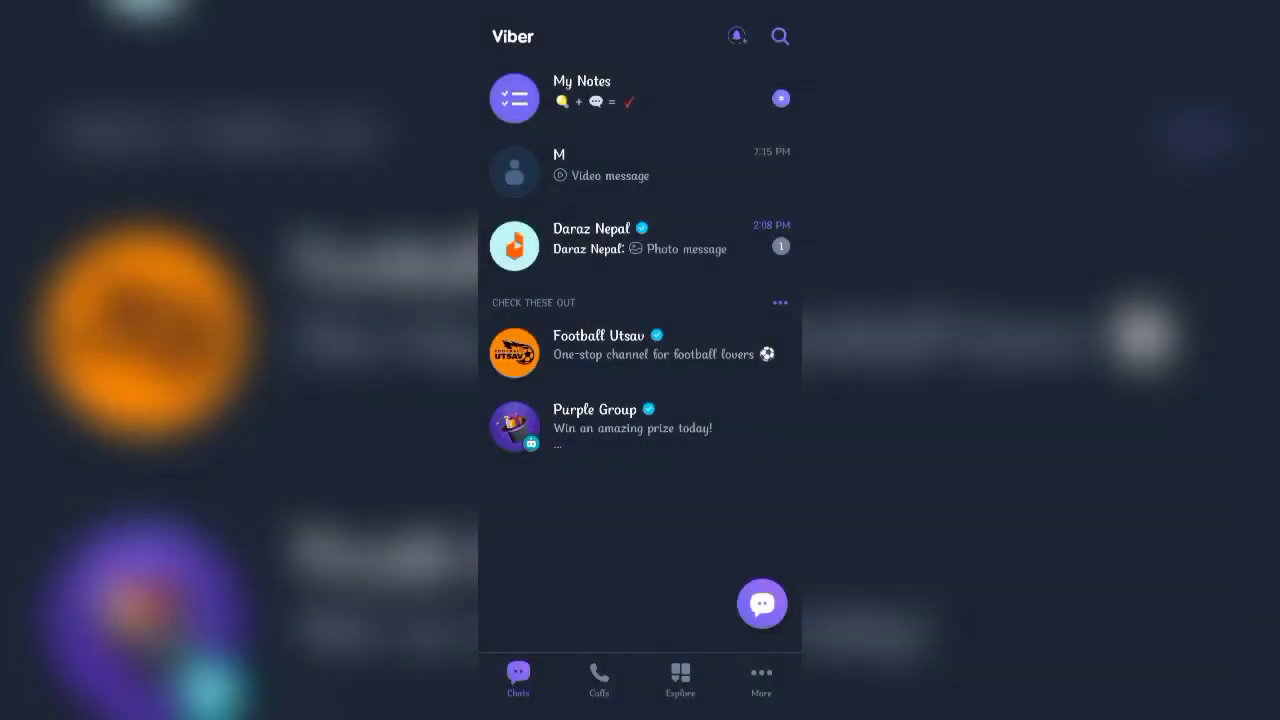